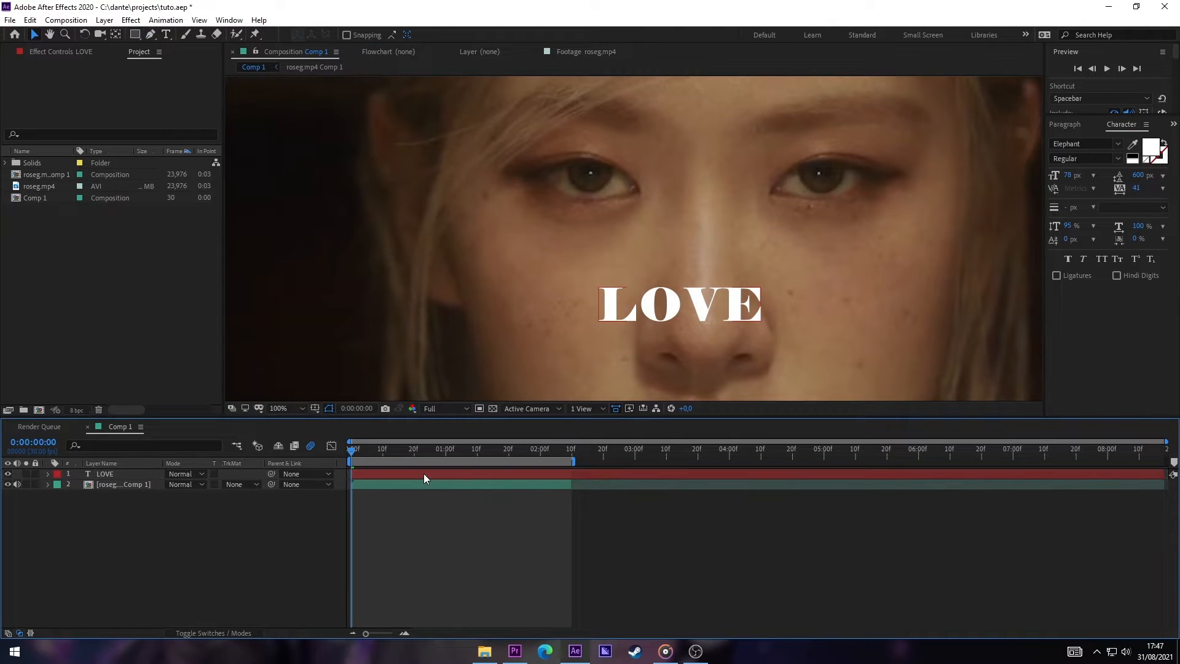
# Set the LOVE text layer's Path Options path to Mask 1 so the word curves along the arc.
pyautogui.click(106, 474)
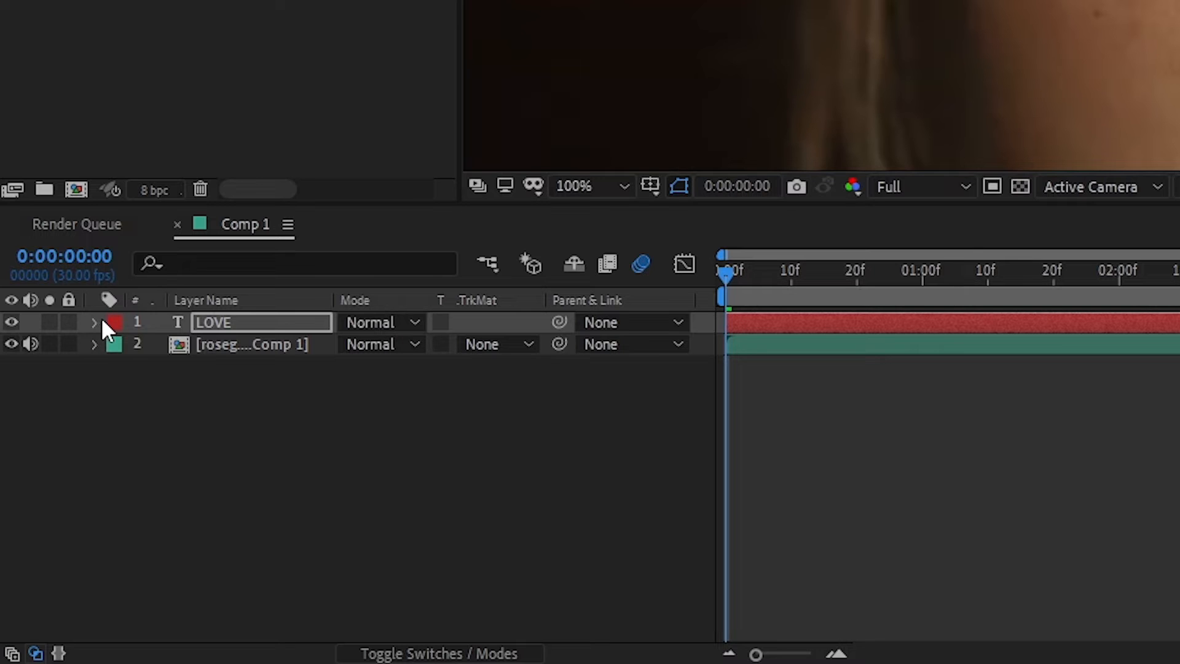
pyautogui.click(94, 322)
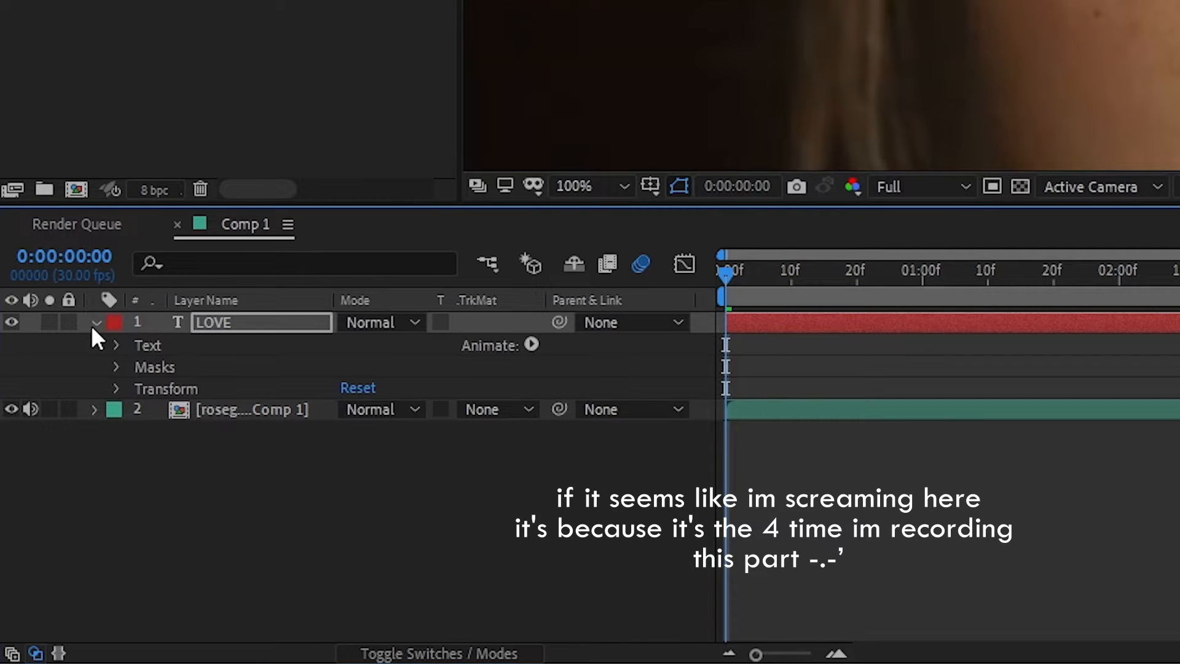
pyautogui.click(117, 344)
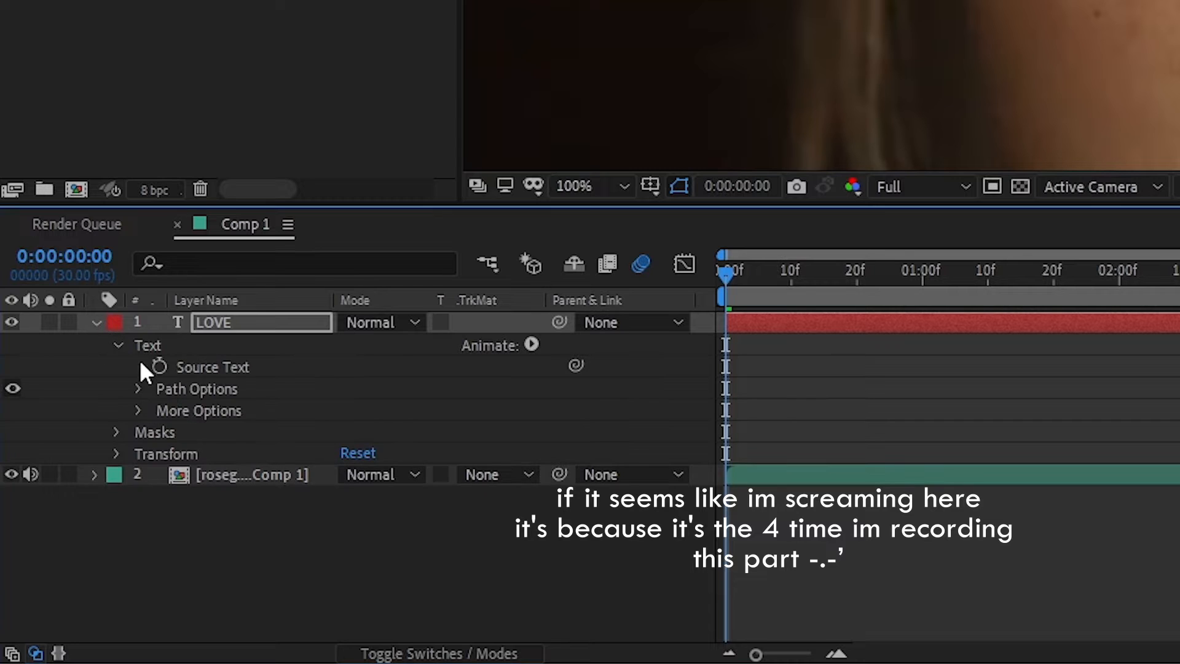
pyautogui.click(139, 388)
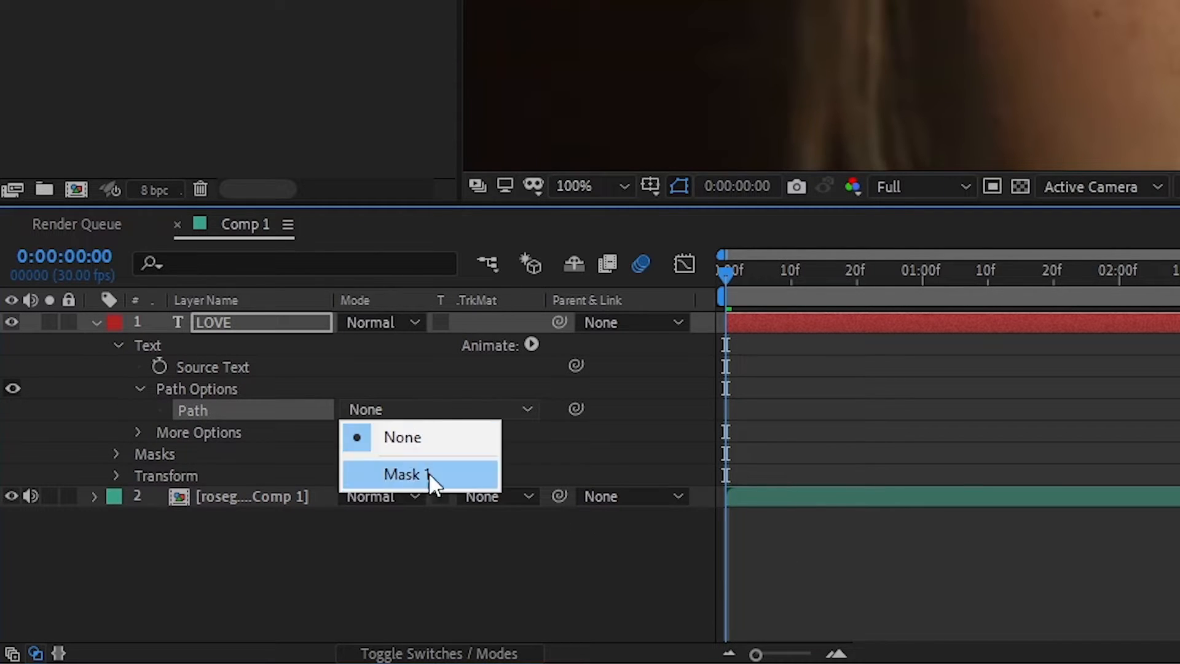
pyautogui.click(403, 475)
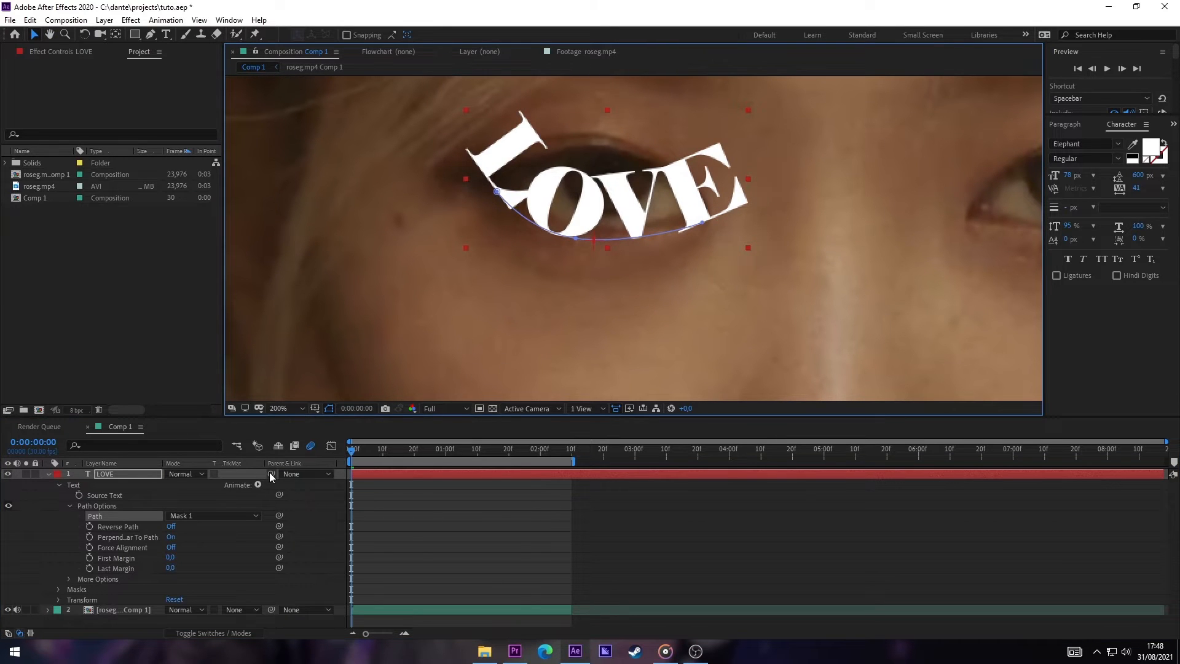
# Shrink the curved LOVE text and position it just under the left eye.
pyautogui.click(440, 555)
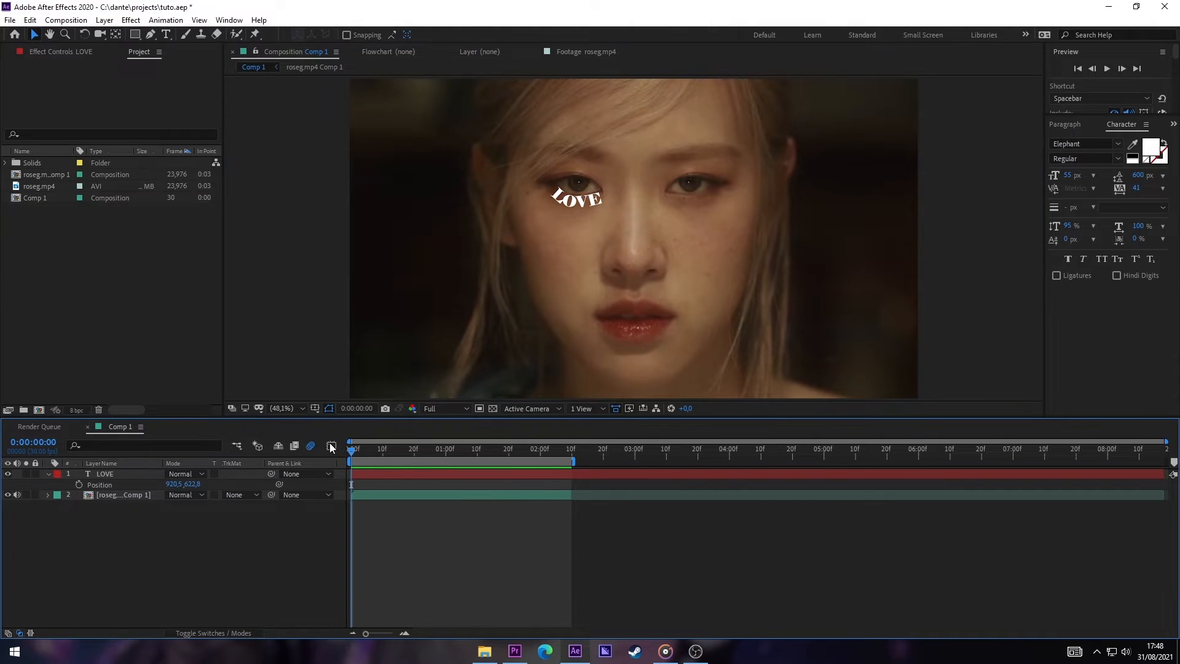
pyautogui.click(106, 473)
pyautogui.write('scale')
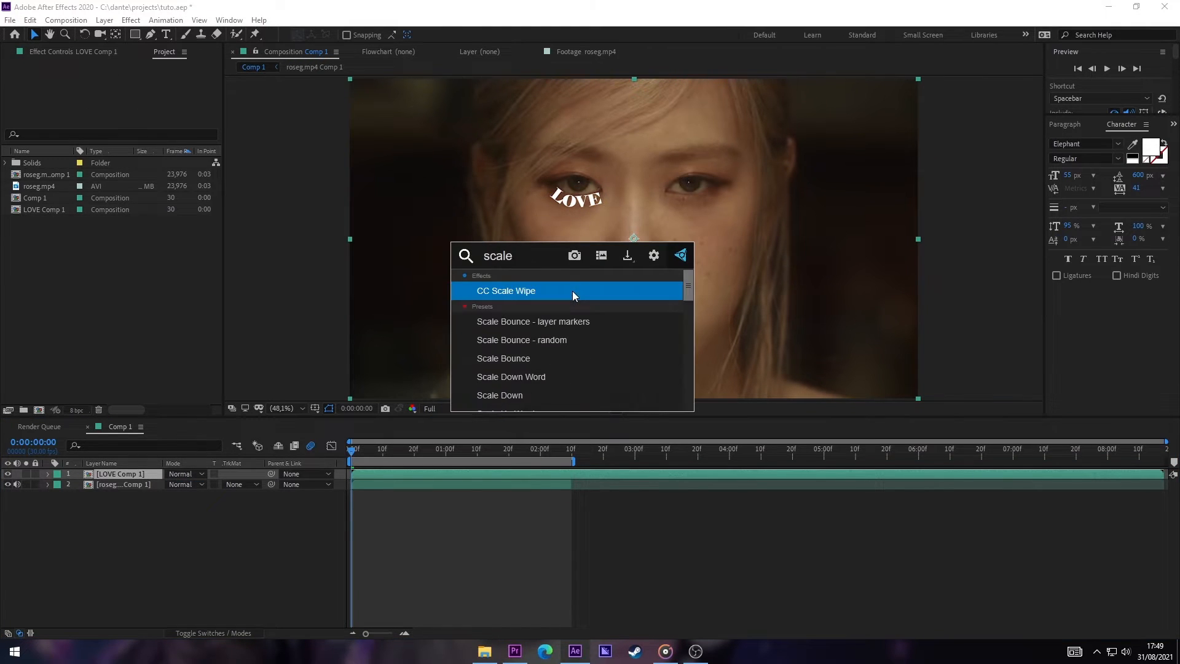
# Apply CC Scale Wipe to LOVE Comp 1 with Direction 180° and an increased, keyframed Stretch.
pyautogui.doubleClick(506, 290)
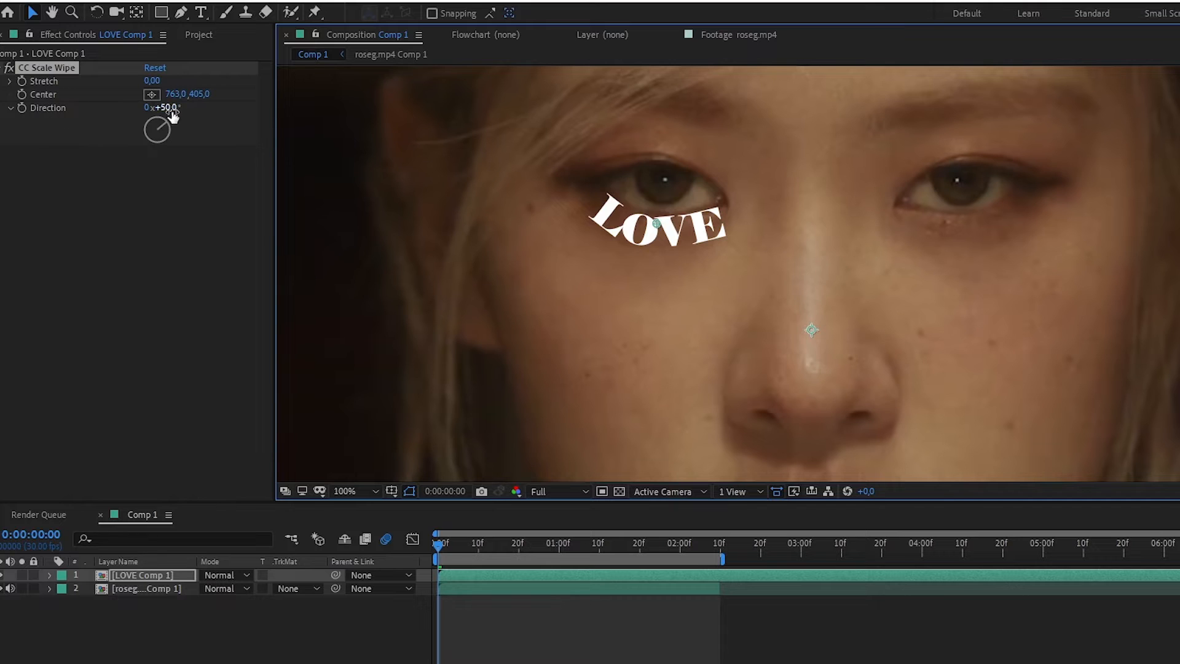
pyautogui.moveTo(159, 128); pyautogui.dragTo(162, 117)
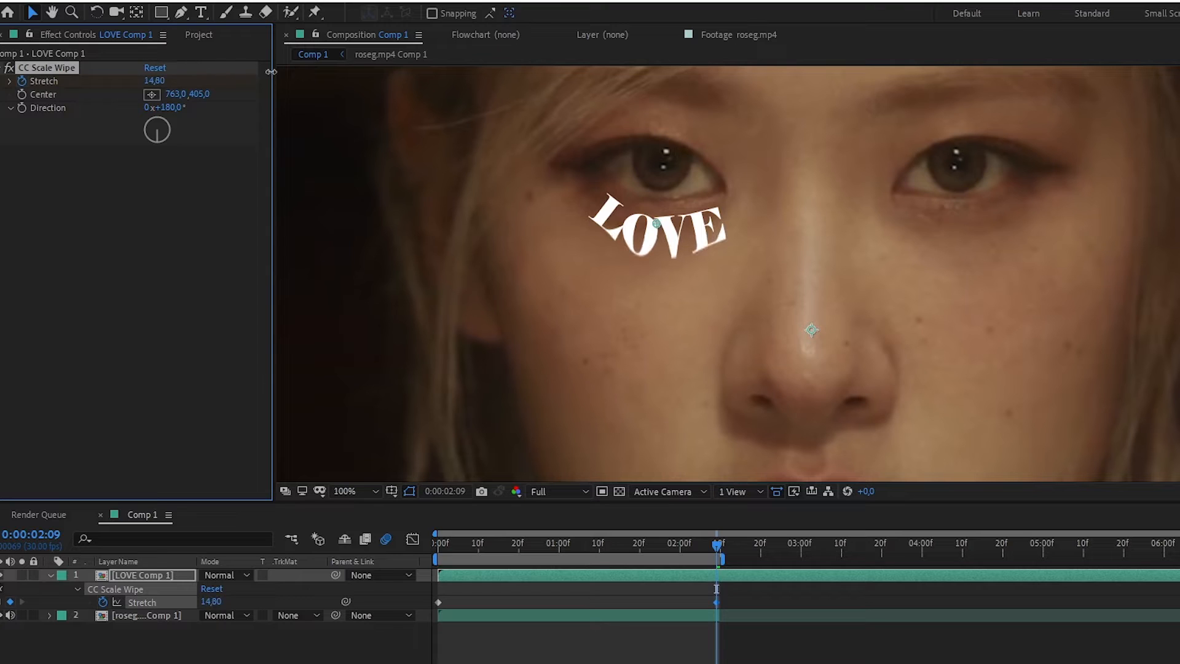
pyautogui.moveTo(154, 81); pyautogui.dragTo(155, 81)
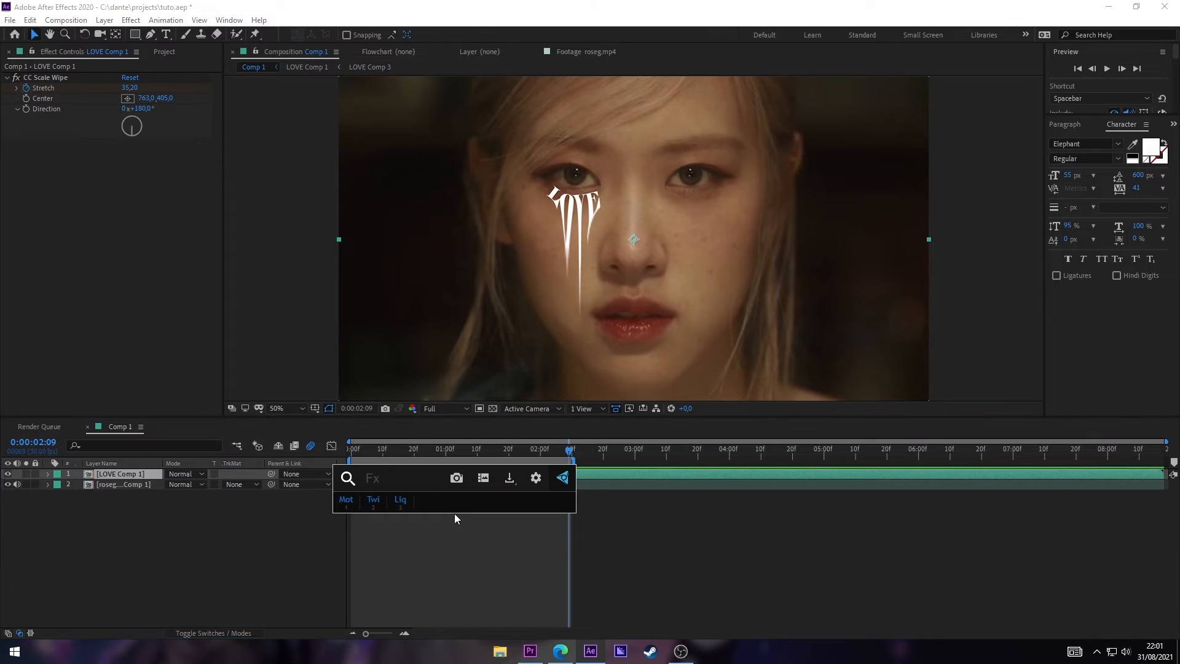
# Apply Liquify to LOVE Comp 1 and warp the drips into wavy melting streaks.
pyautogui.write('liqui')
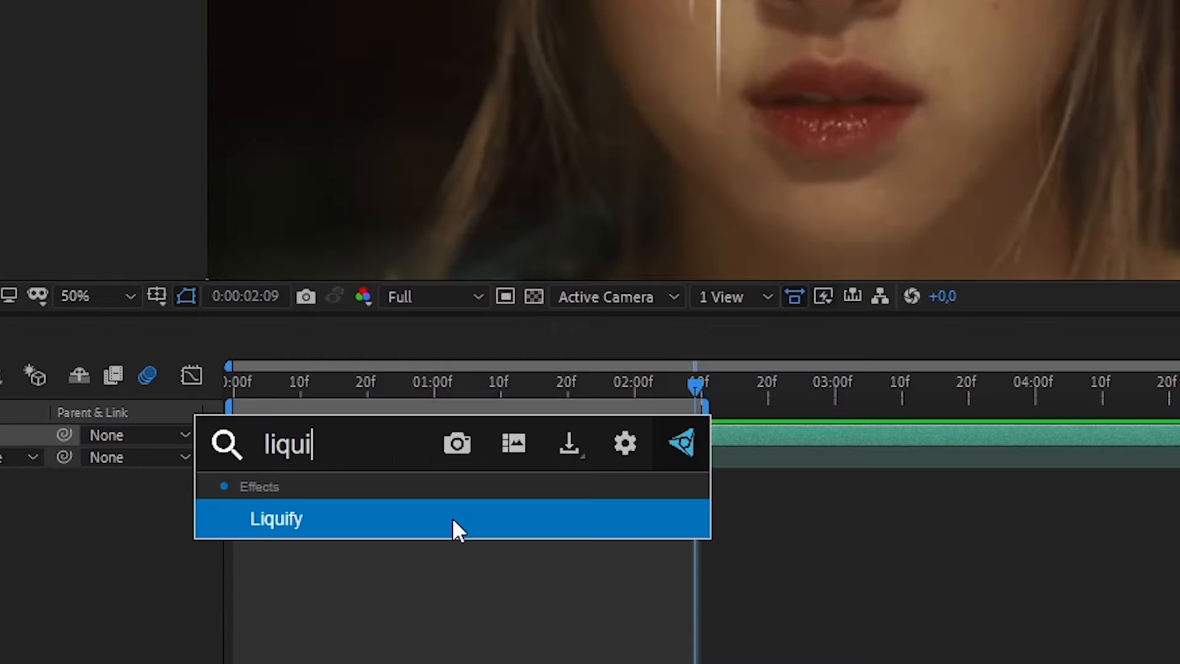
pyautogui.doubleClick(276, 519)
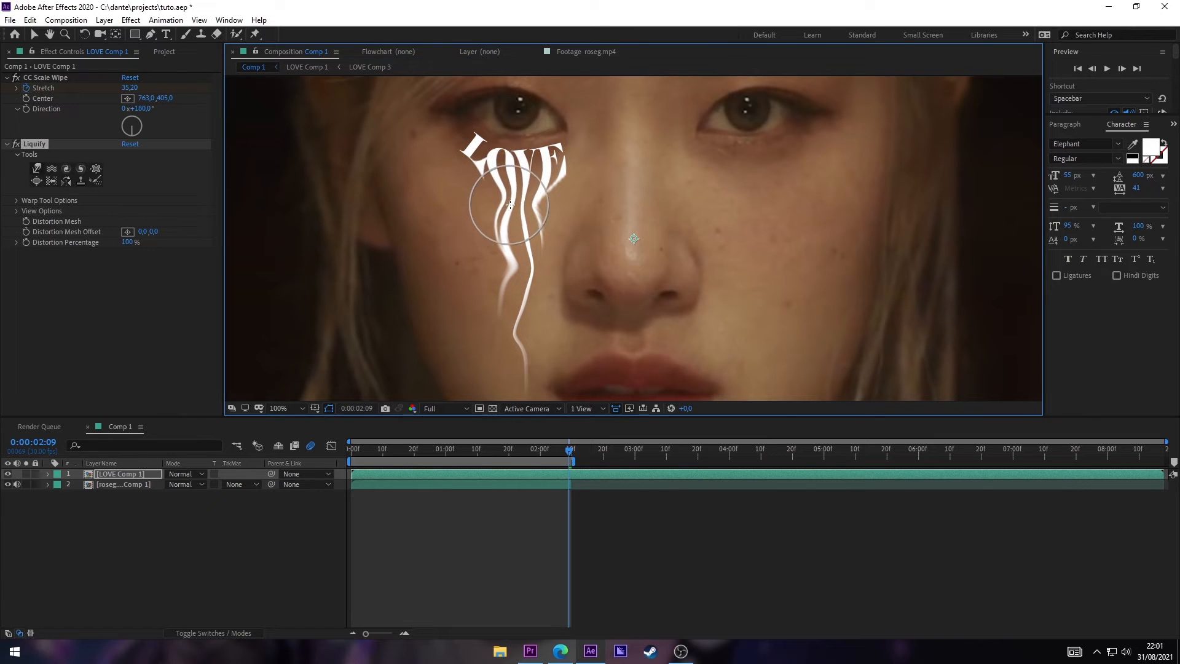
pyautogui.click(279, 408)
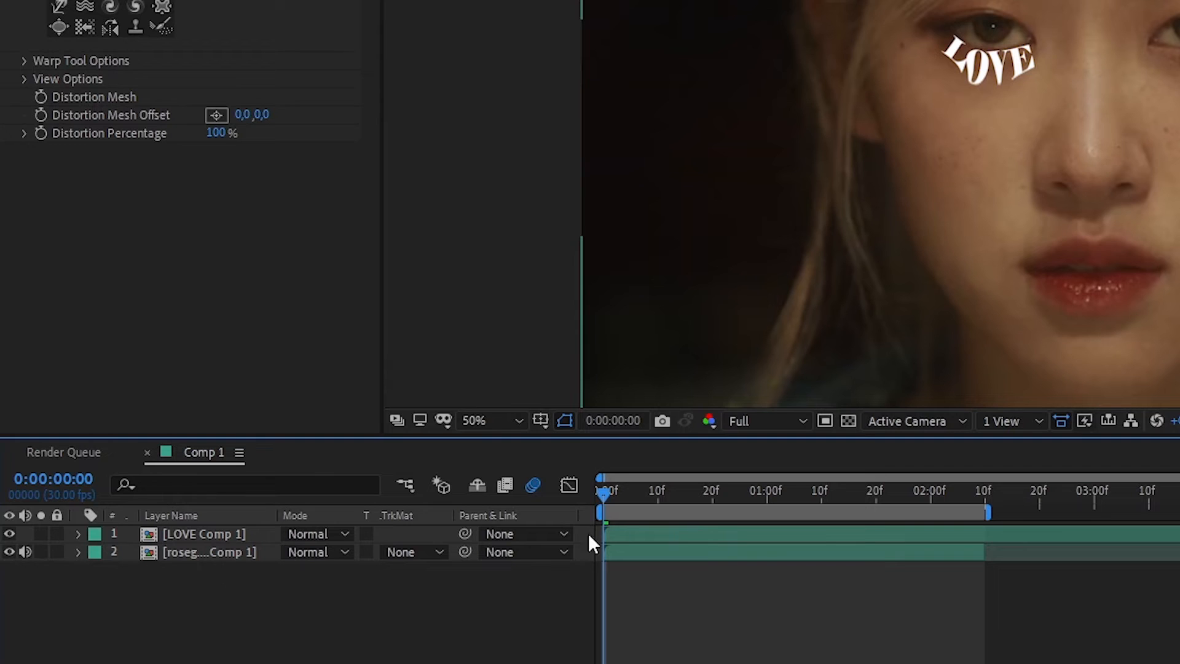
# Hide LOVE Comp 1 and ready the Tracker panel on the roseg footage with a track point over the eye.
pyautogui.click(8, 534)
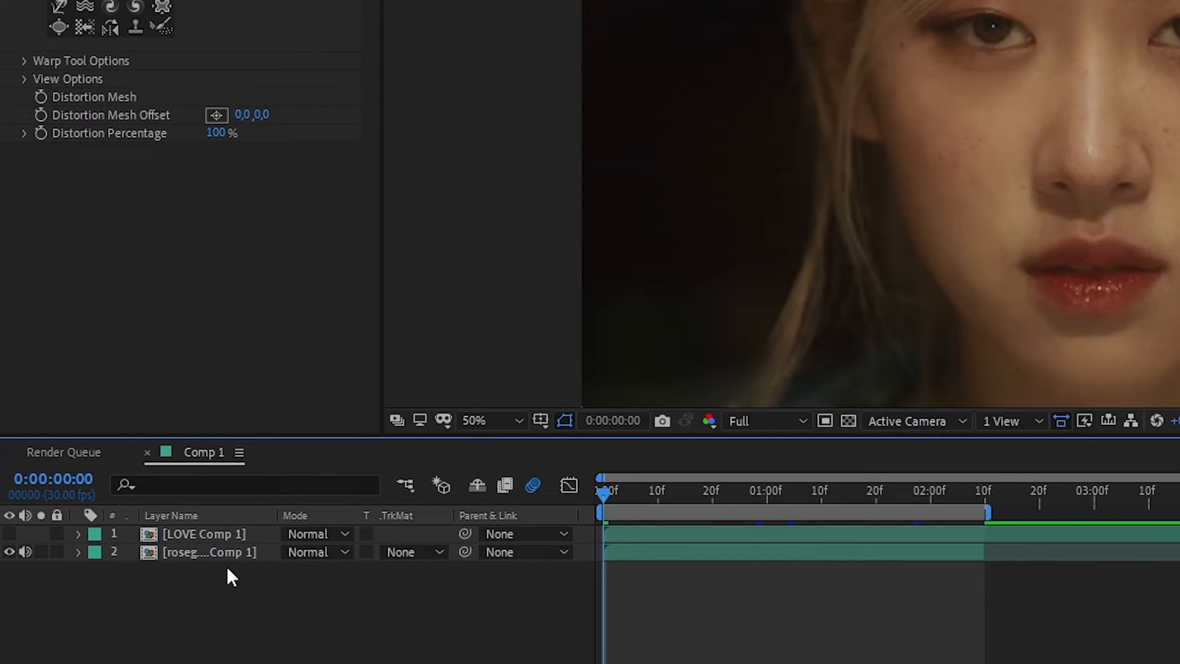
pyautogui.moveTo(609, 482)
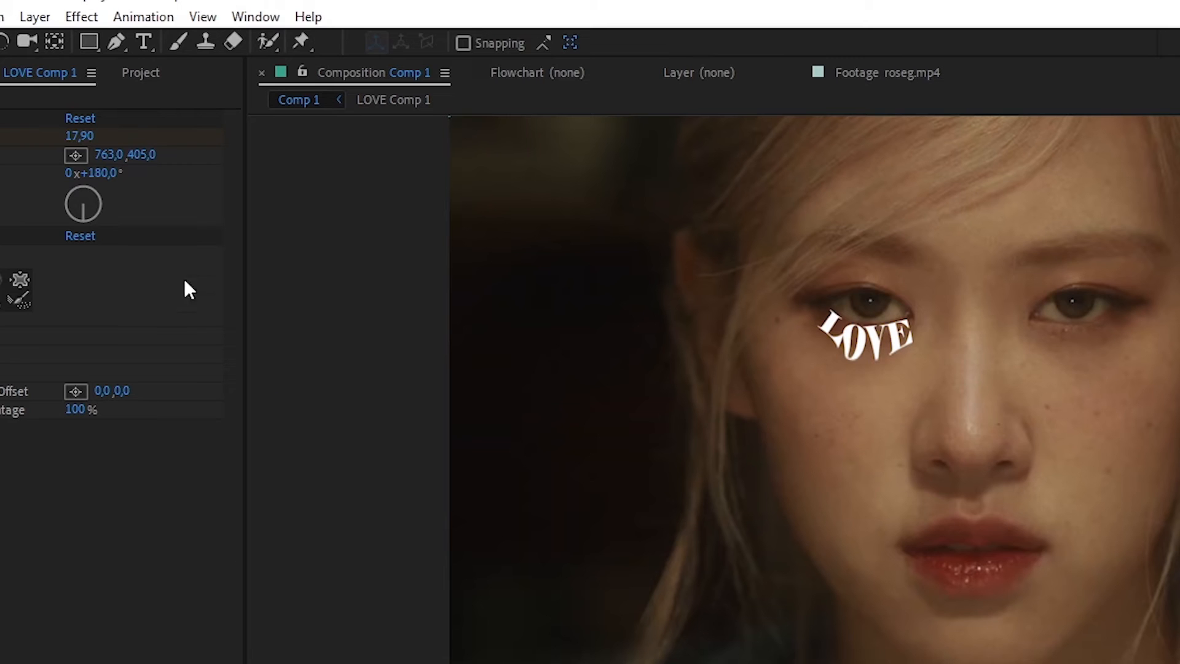
pyautogui.click(254, 16)
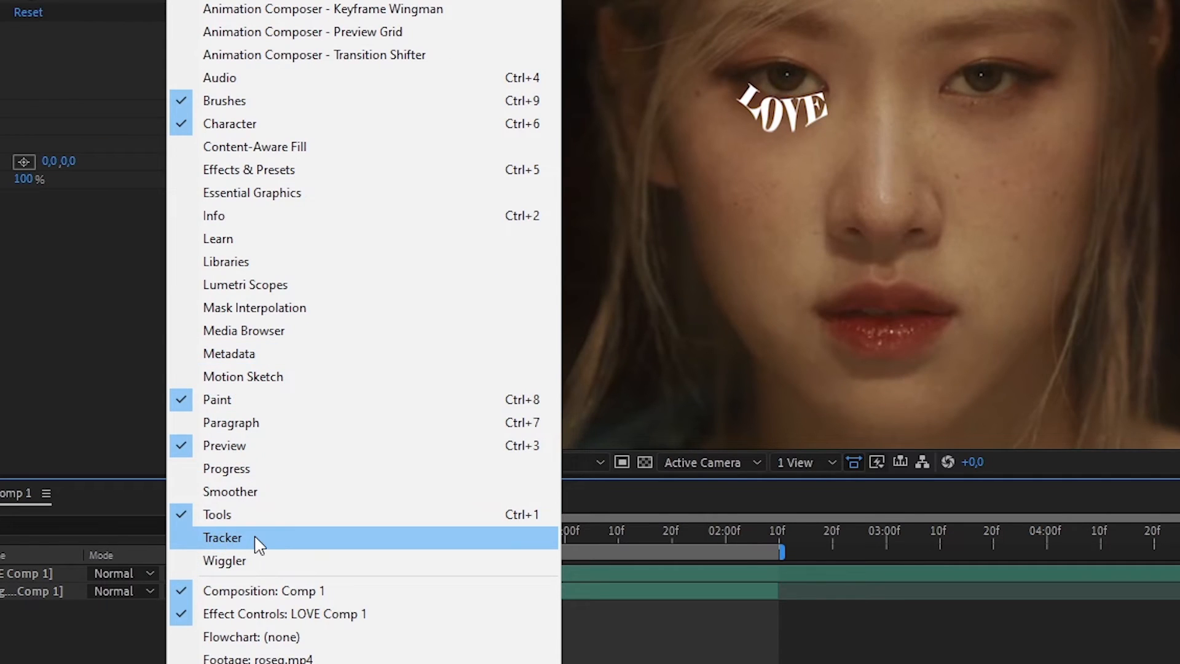
pyautogui.click(222, 537)
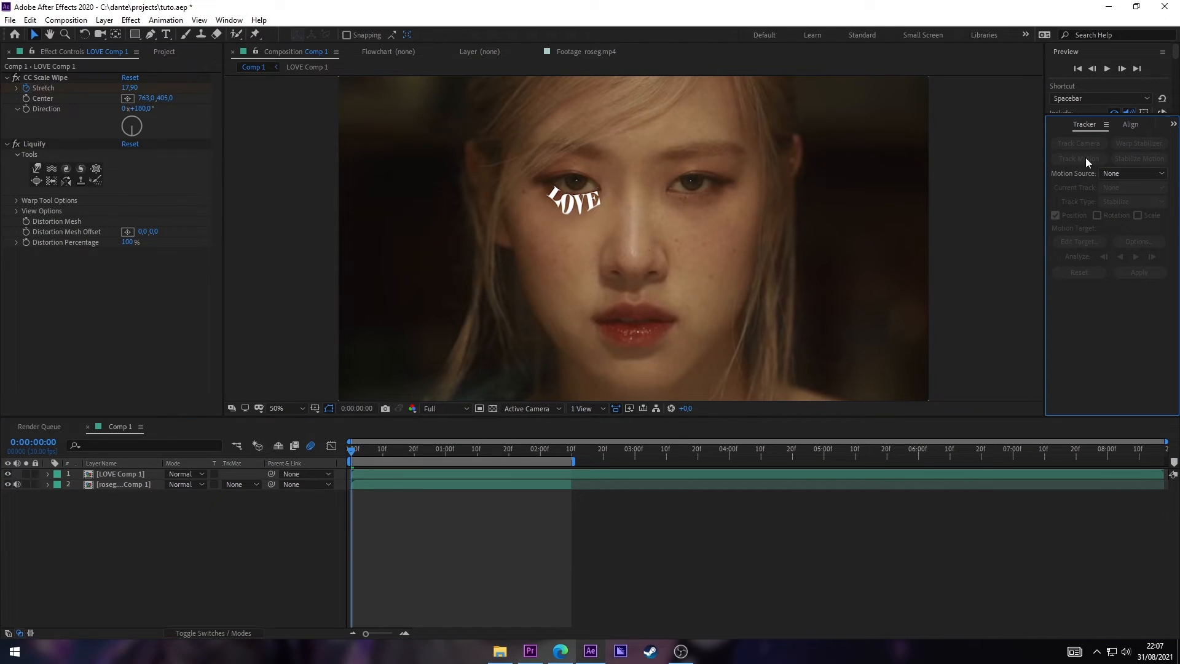
pyautogui.click(1077, 158)
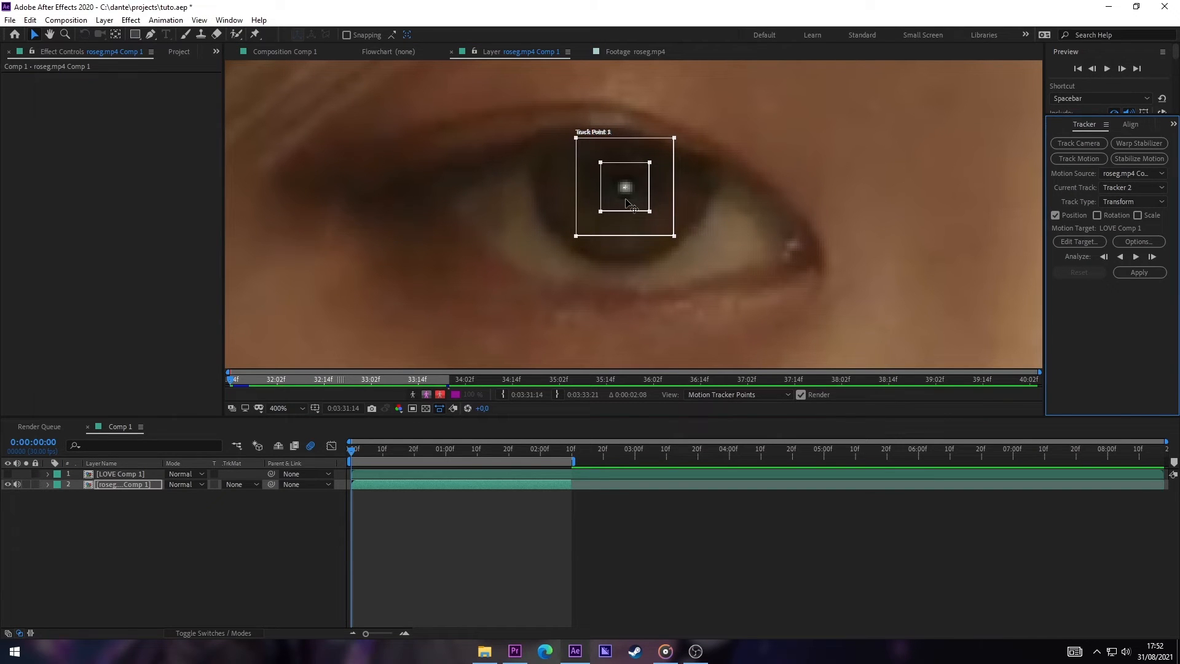
pyautogui.moveTo(617, 212)
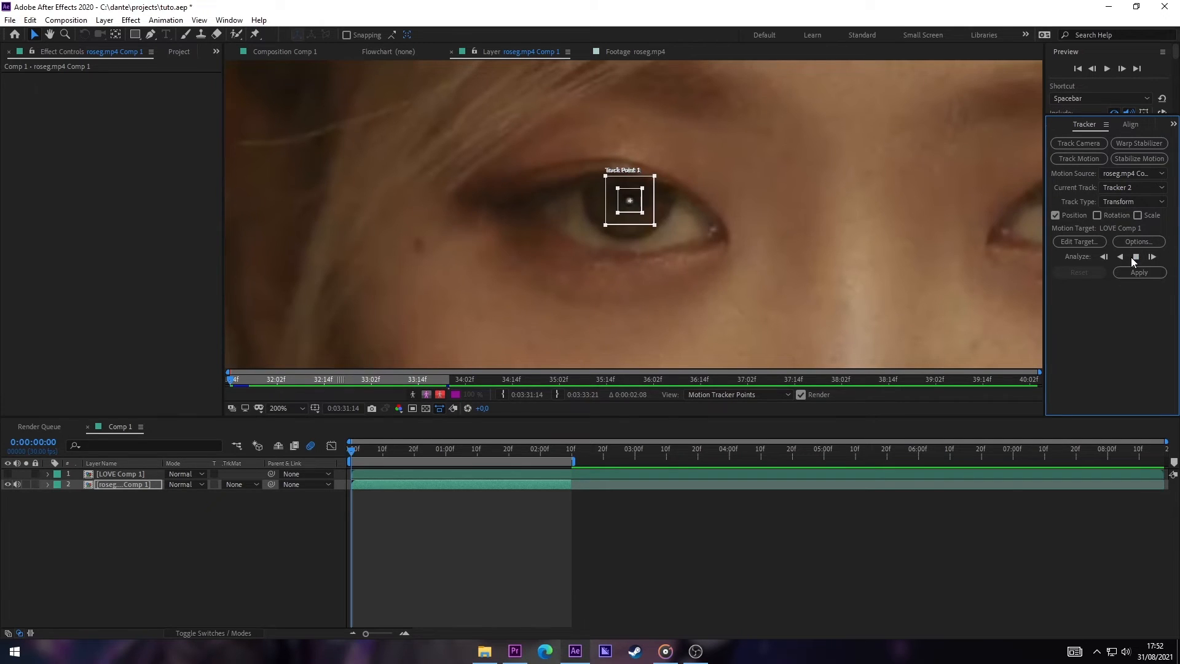
# Analyze the left-eye track point forward through the face footage.
pyautogui.click(1150, 257)
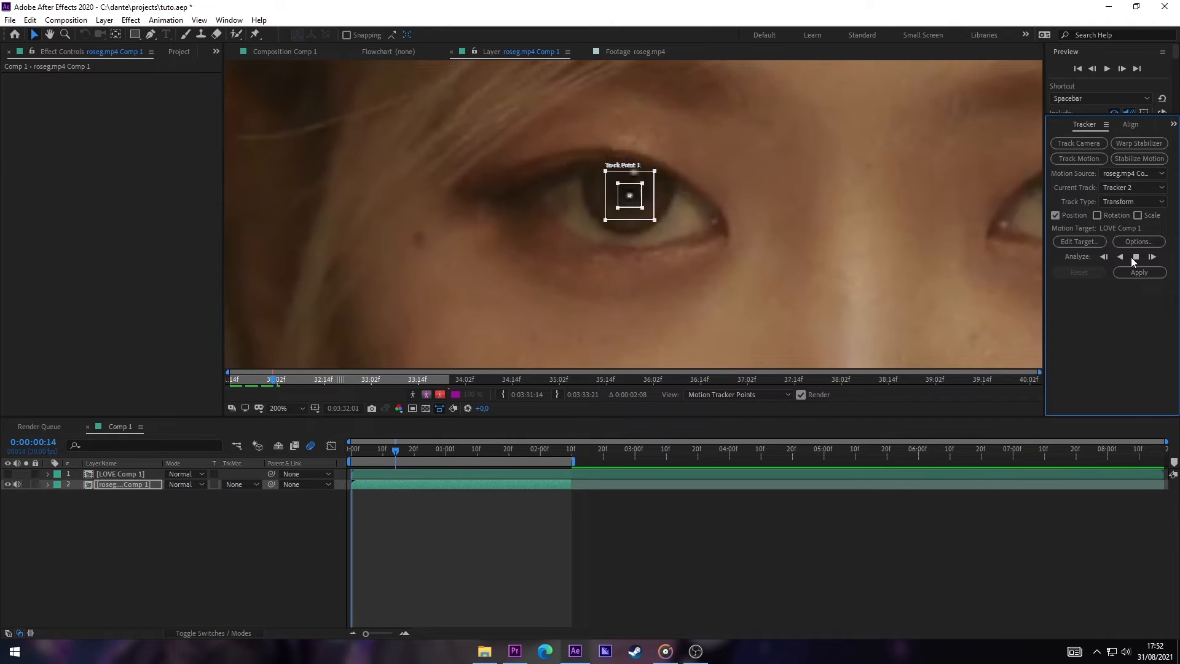
pyautogui.click(1136, 257)
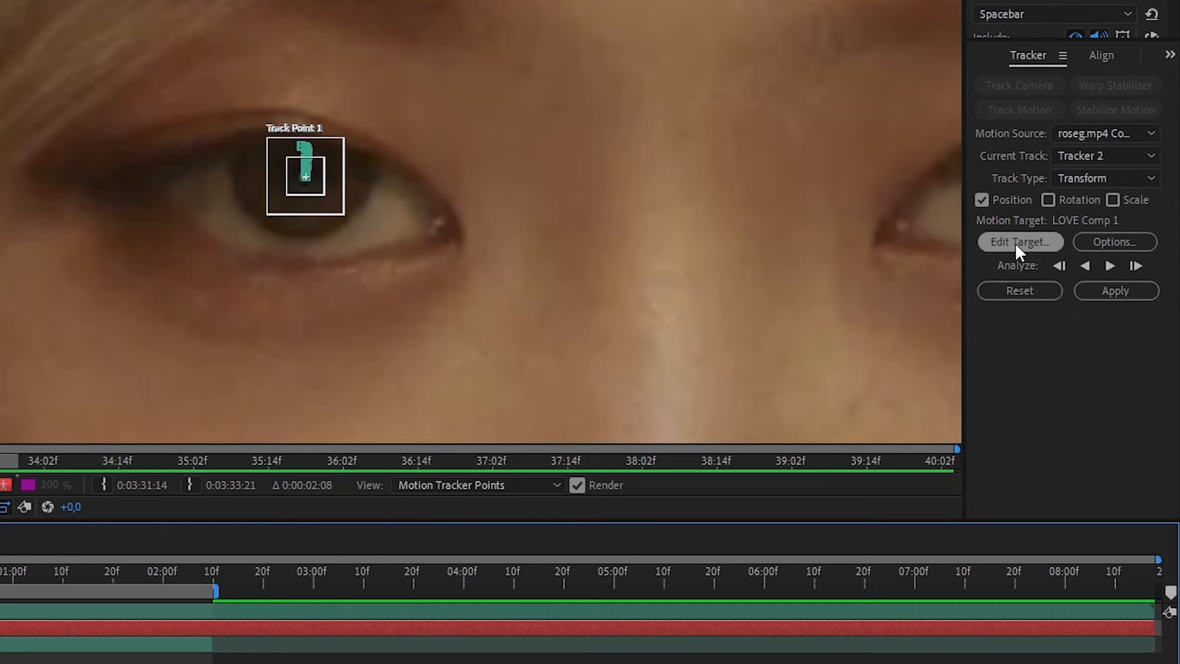
# Target Null 11 with the eye track, apply X and Y, and parent LOVE Comp 1 to it.
pyautogui.click(1019, 242)
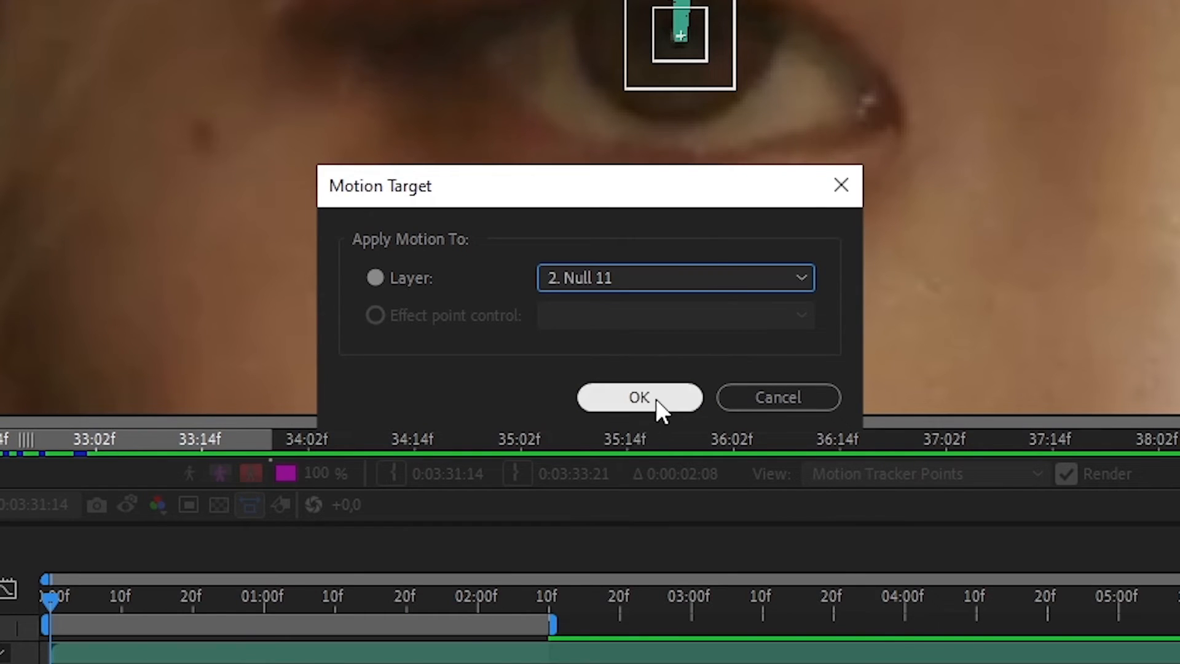
pyautogui.click(640, 397)
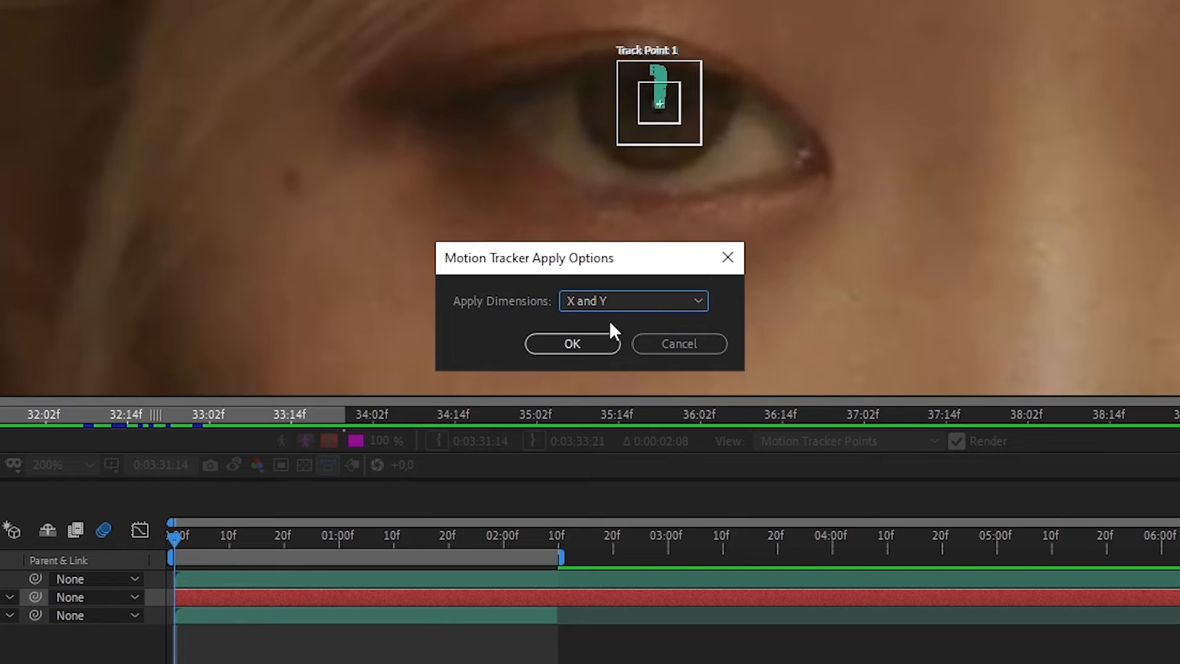
pyautogui.click(571, 343)
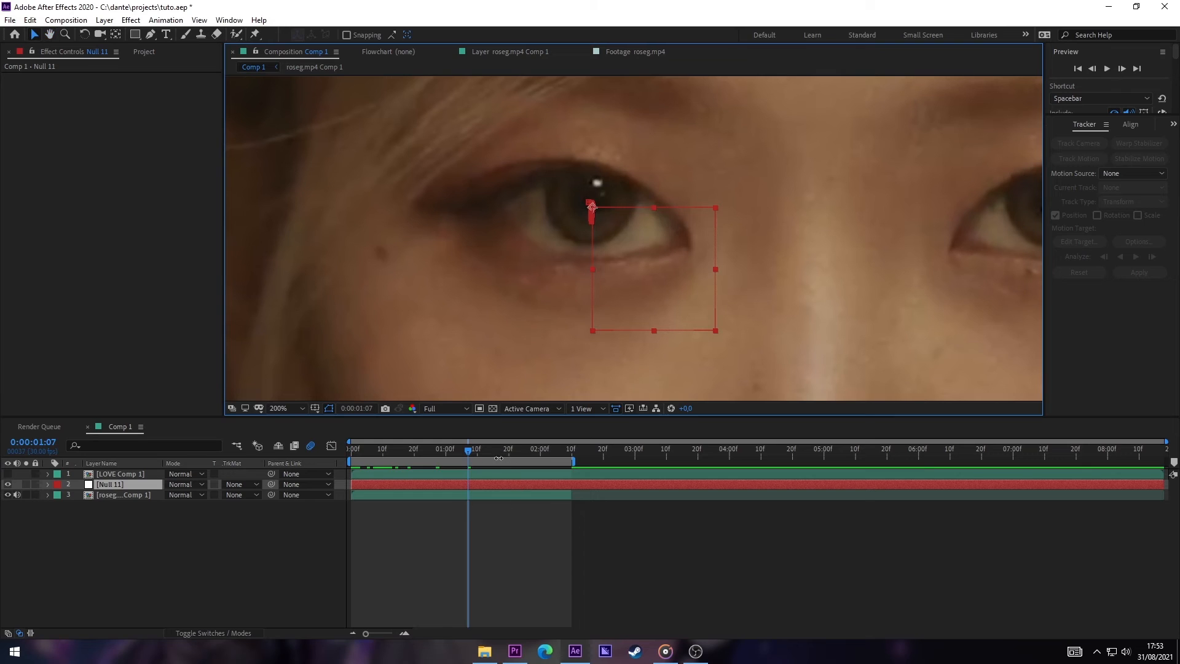
pyautogui.click(350, 448)
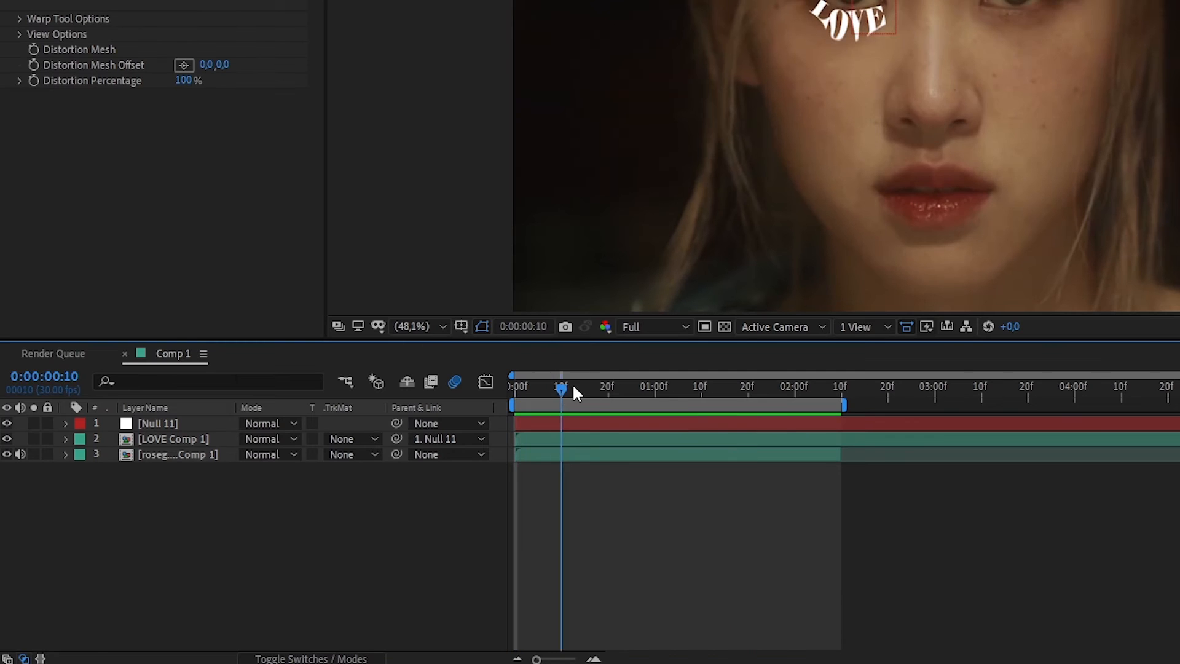
# From the timeline start, set LOVE Comp 1's blend mode to Overlay.
pyautogui.press('Home')
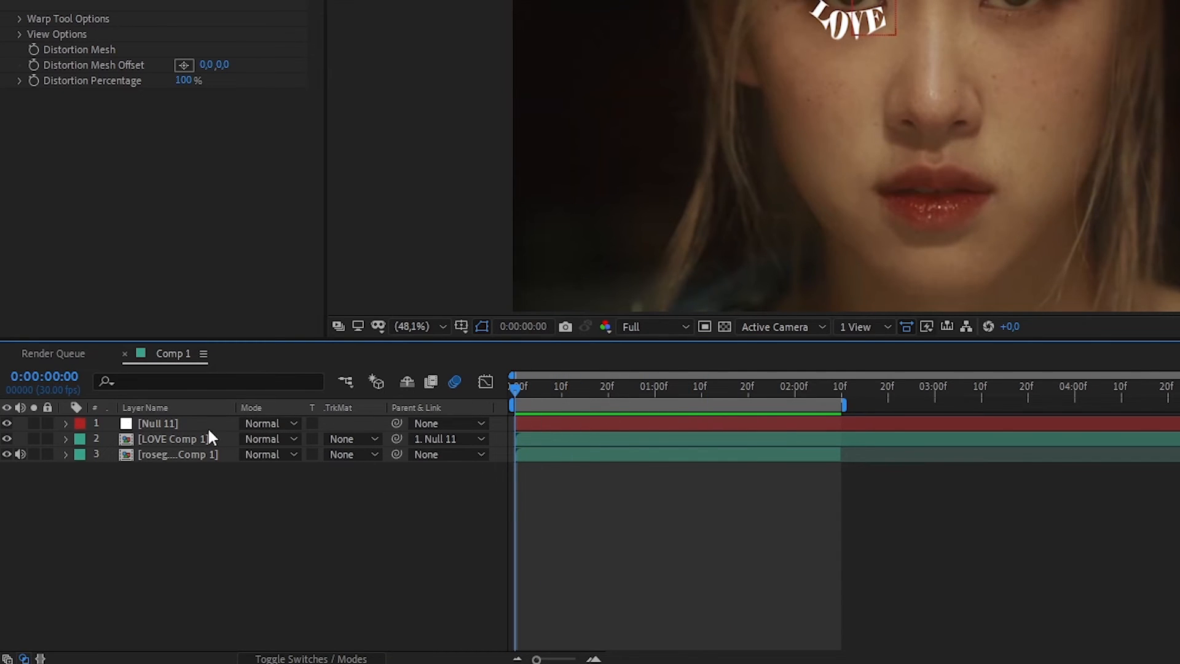
pyautogui.click(173, 438)
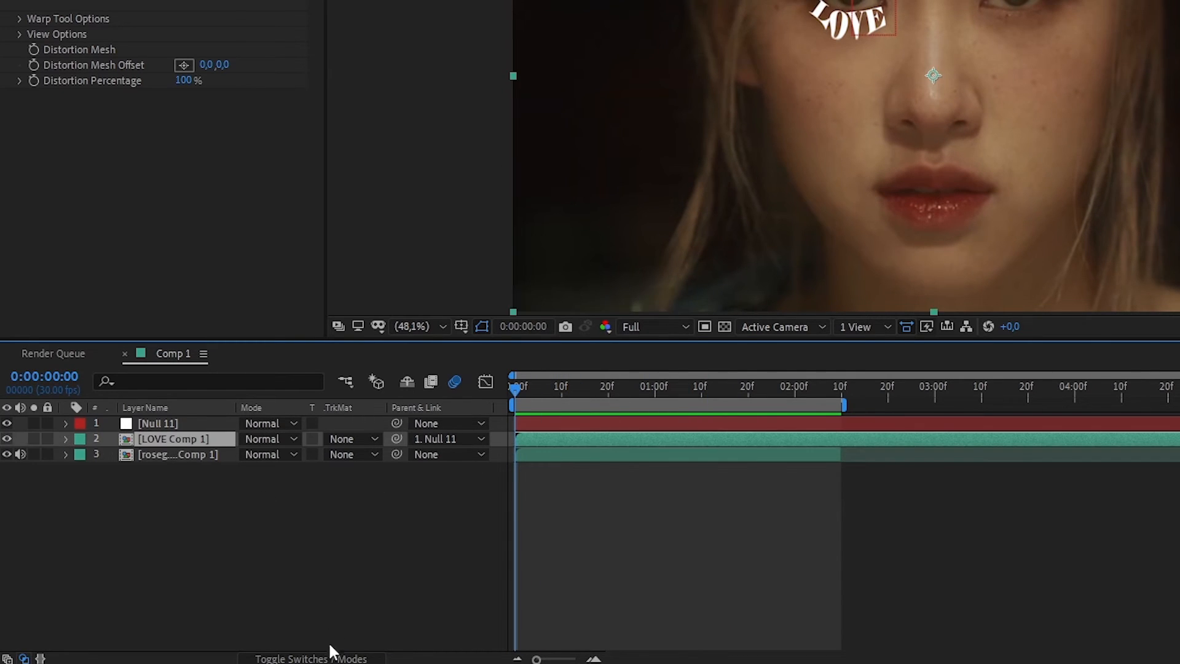
pyautogui.click(308, 659)
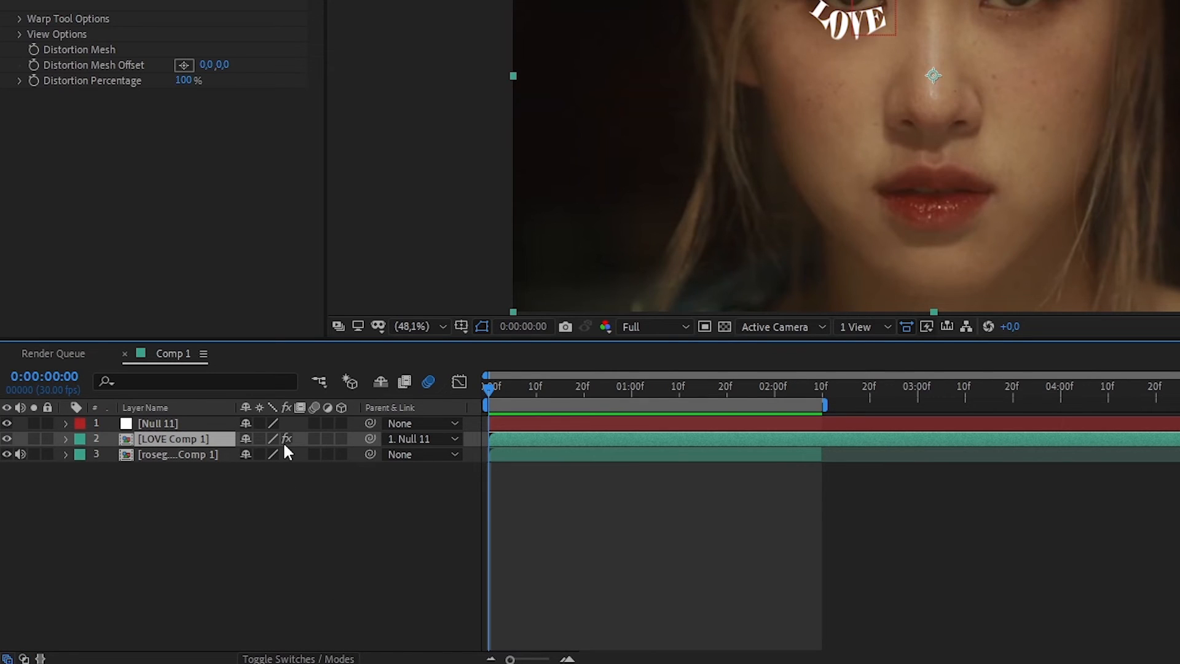
pyautogui.moveTo(298, 658)
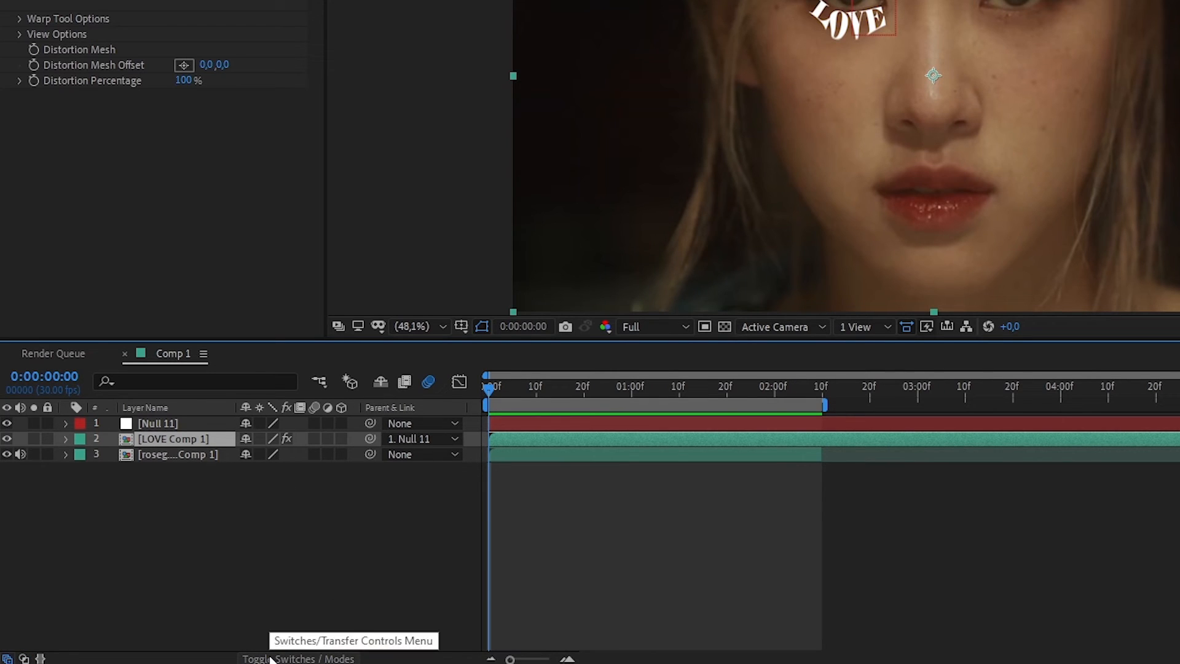
pyautogui.click(311, 659)
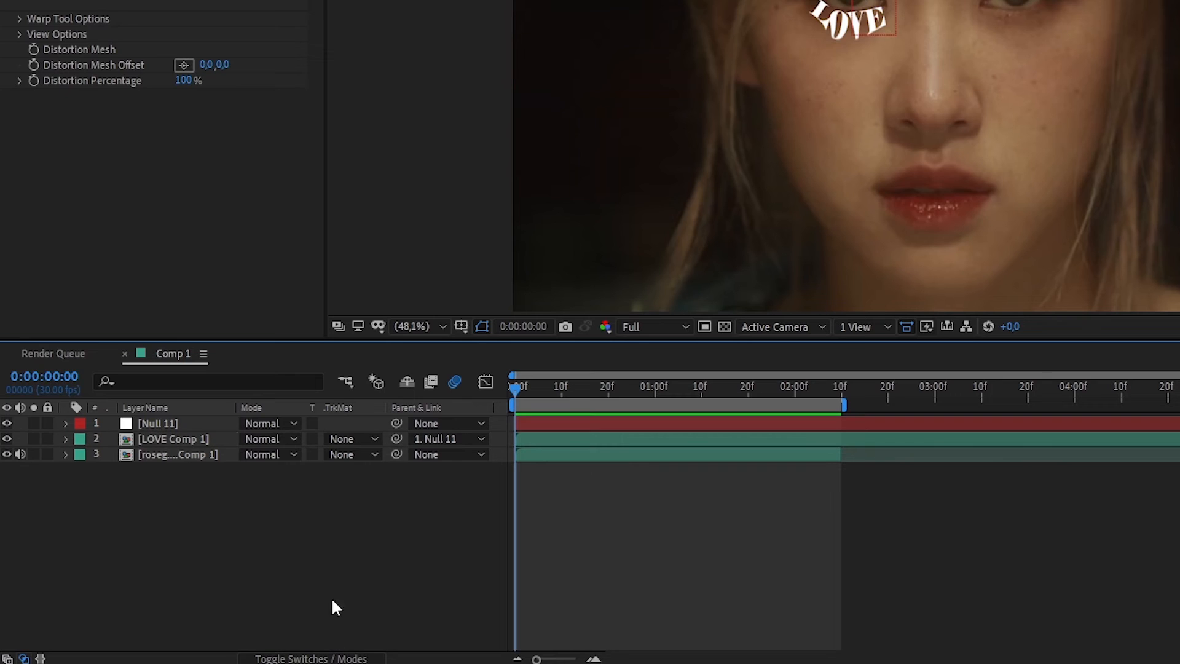
pyautogui.click(263, 438)
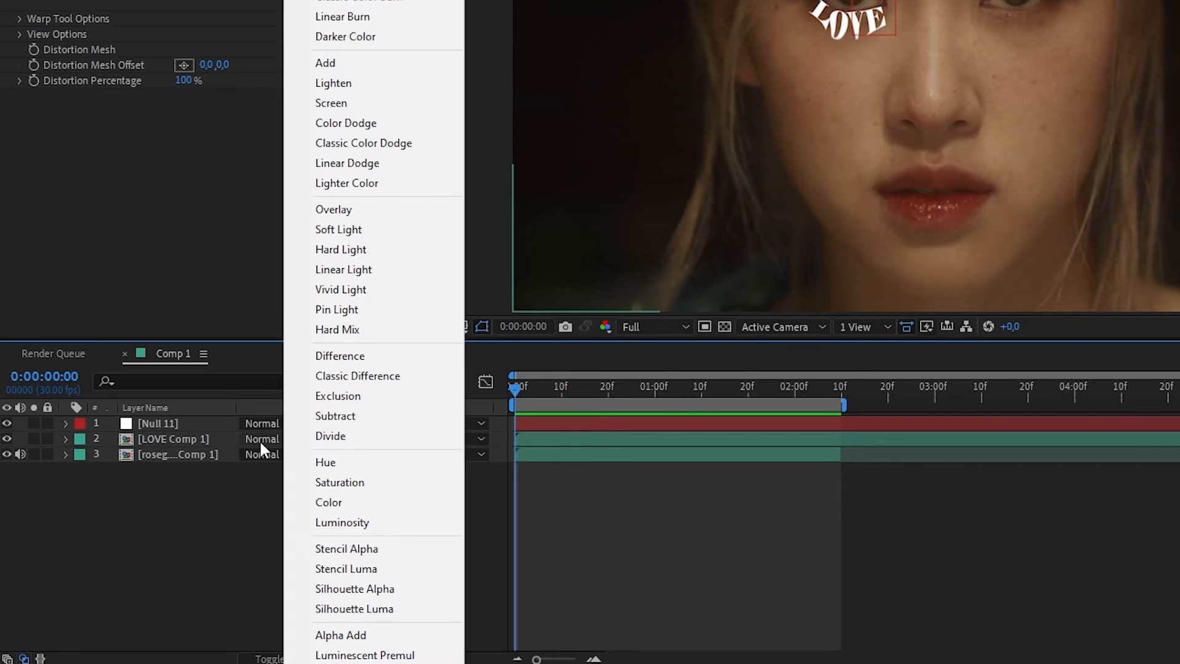
pyautogui.click(333, 209)
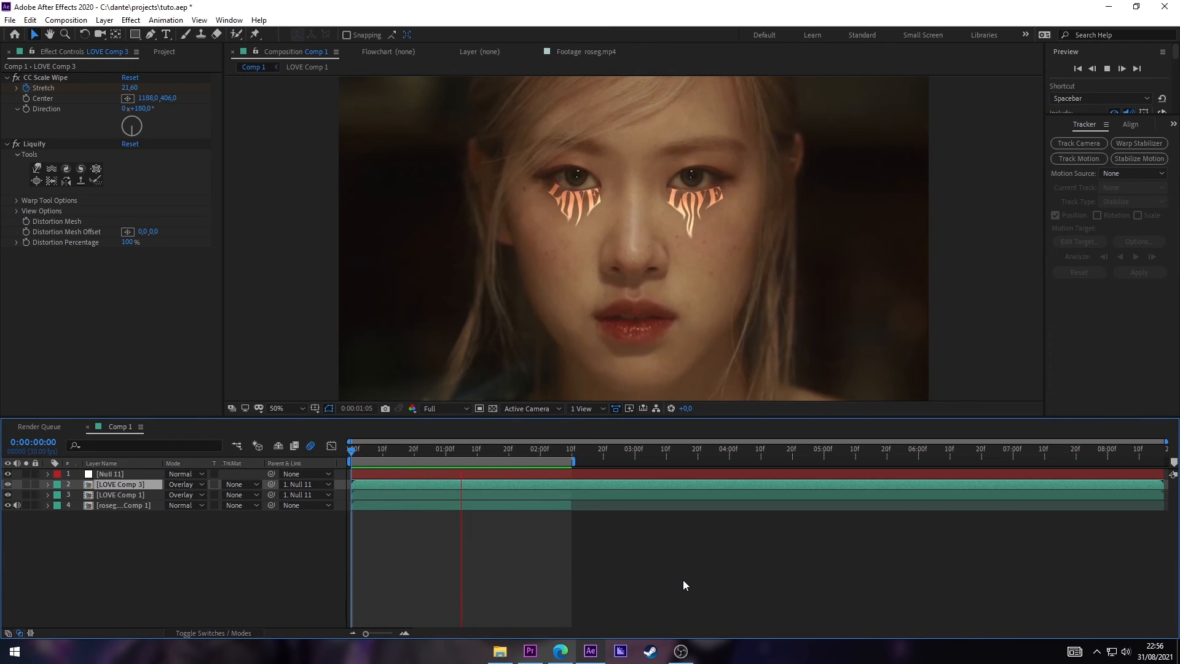
# Play the composition to watch the Overlay LOVE tears melting under both eyes.
pyautogui.click(431, 448)
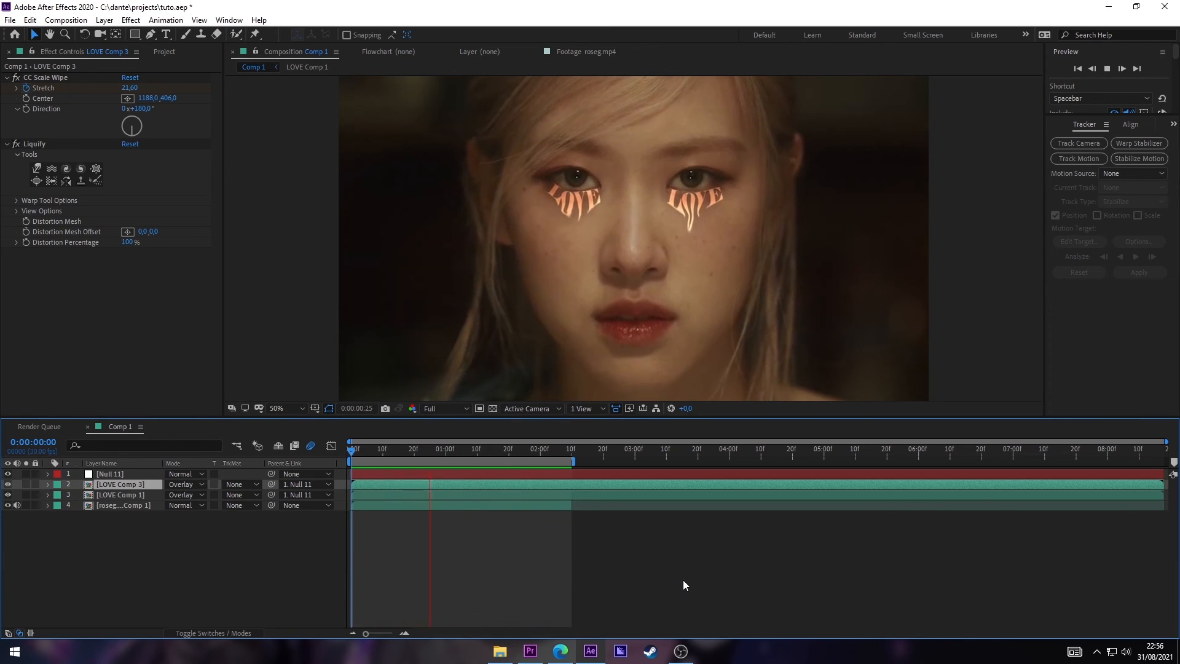